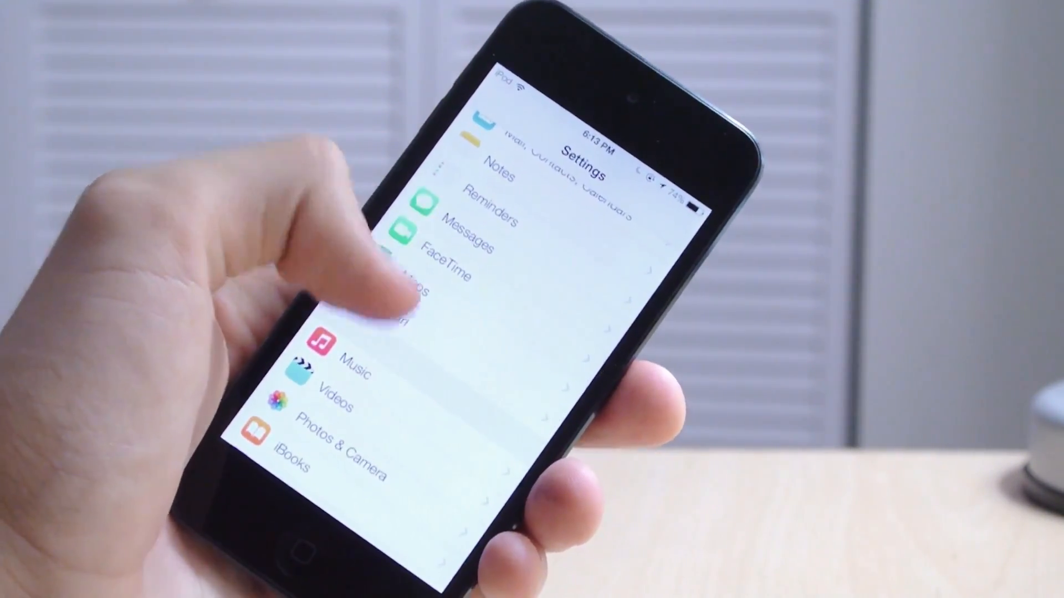
scroll(down, 3)
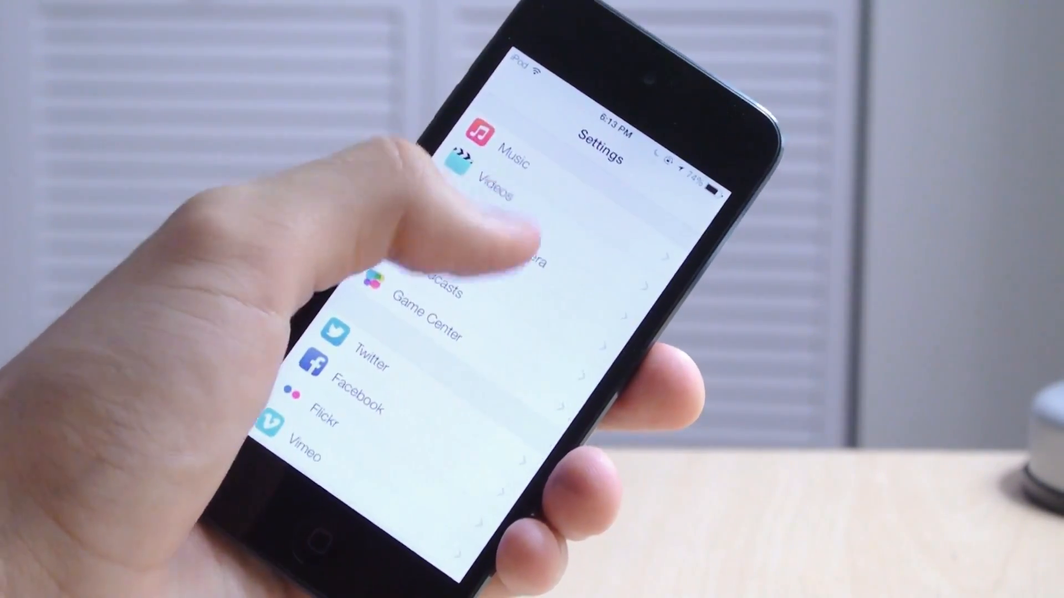